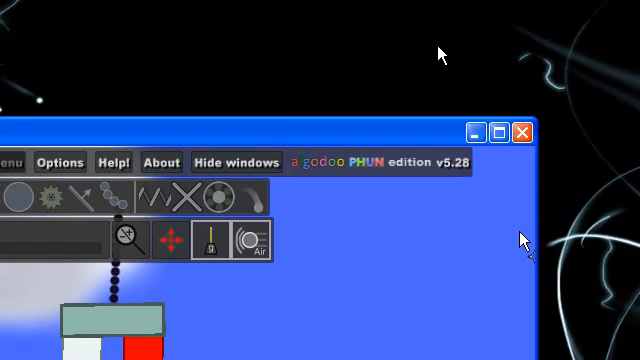
{"action": "mouse_move", "coordinate": [420, 50]}
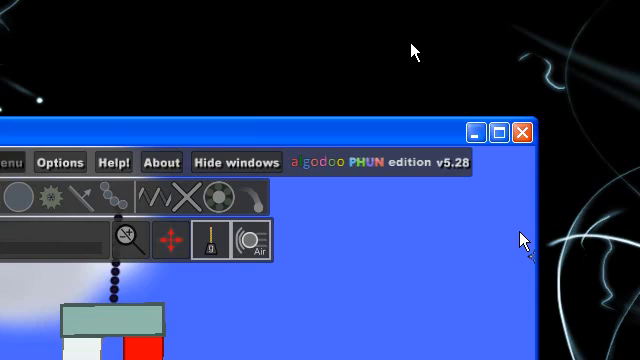
{"action": "mouse_move", "coordinate": [332, 172]}
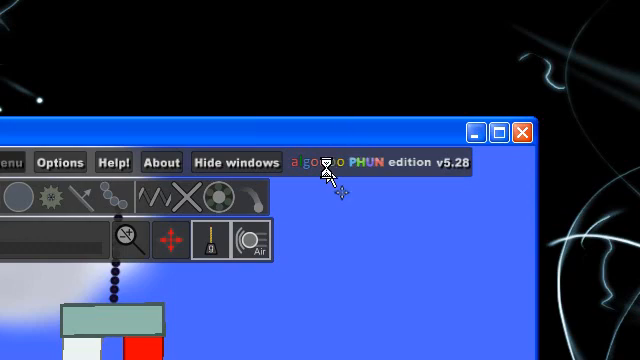
Bring the Phun window with the Welcome scene to the front.
{"action": "left_click", "coordinate": [116, 160]}
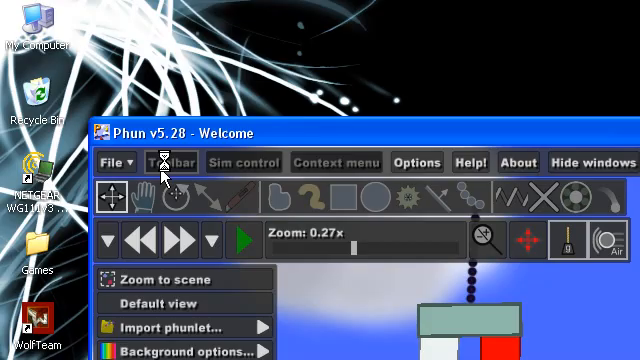
Drag the Welcome scene's capsule to swing it on its chain.
{"action": "left_click_drag", "start_coordinate": [200, 132], "coordinate": [400, 72]}
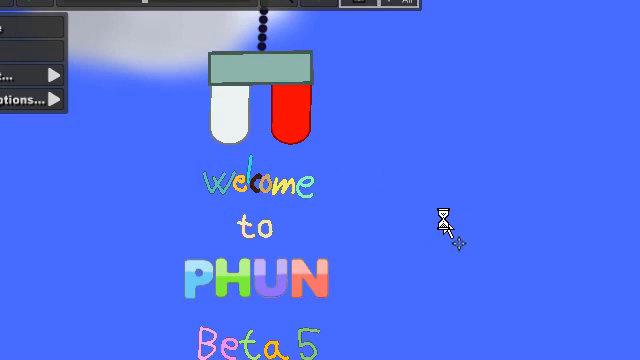
{"action": "mouse_move", "coordinate": [390, 212]}
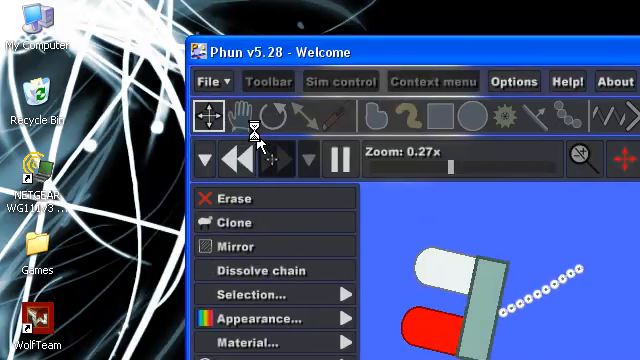
Load the Orbit.phz sample scene from the File > Load scene list.
{"action": "left_click", "coordinate": [214, 80]}
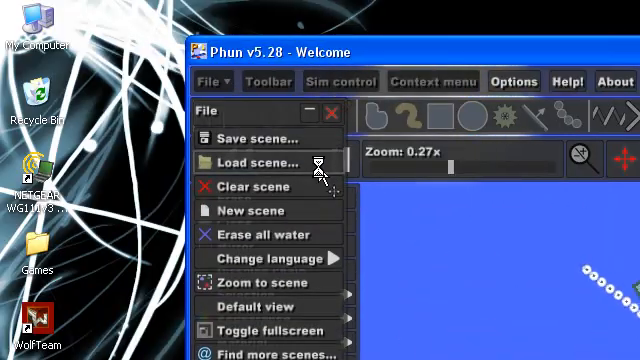
{"action": "left_click", "coordinate": [252, 162]}
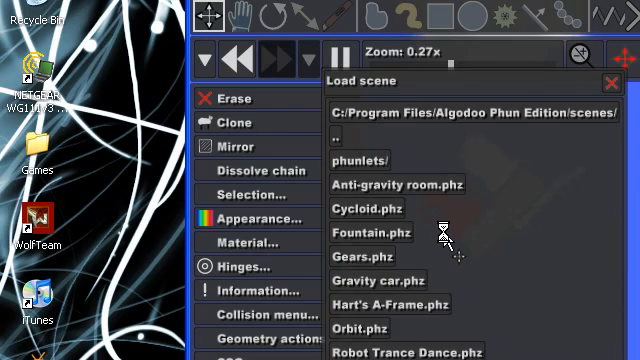
{"action": "left_click", "coordinate": [352, 228]}
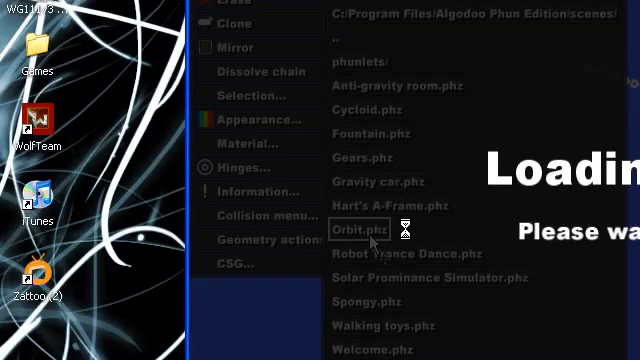
{"action": "left_click", "coordinate": [350, 228]}
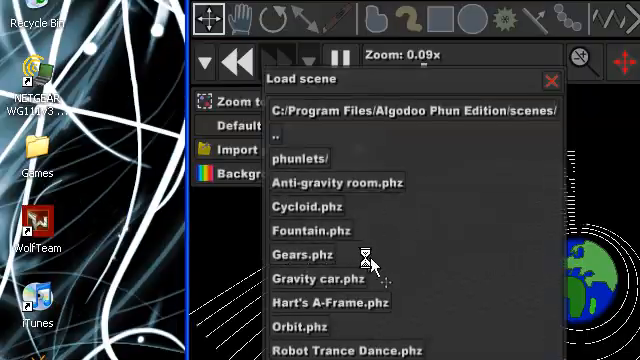
Load another sample .phz scene with clouds and a wheeled contraption.
{"action": "double_click", "coordinate": [304, 252]}
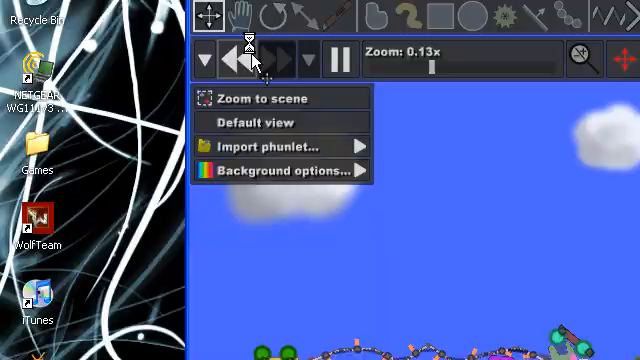
Start a fresh scene on plain ground from the File menu.
{"action": "left_click", "coordinate": [212, 80]}
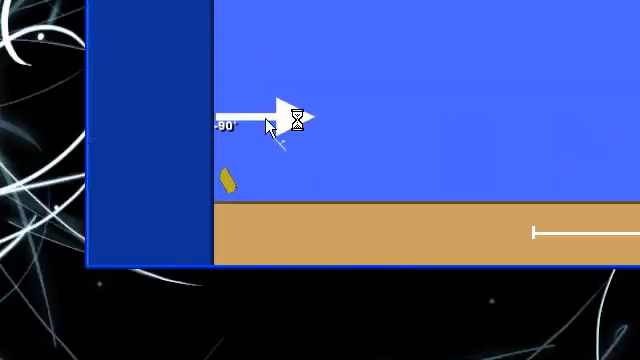
Bring up the scene view options over the empty blue scene.
{"action": "left_click", "coordinate": [210, 80]}
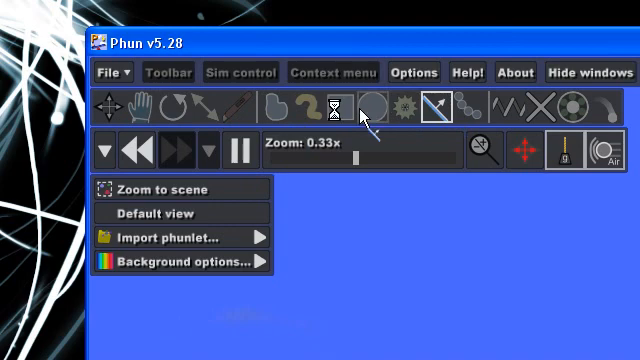
Switch to the Gear tool to draw a dark gear and an eight-toothed one.
{"action": "left_click", "coordinate": [300, 100]}
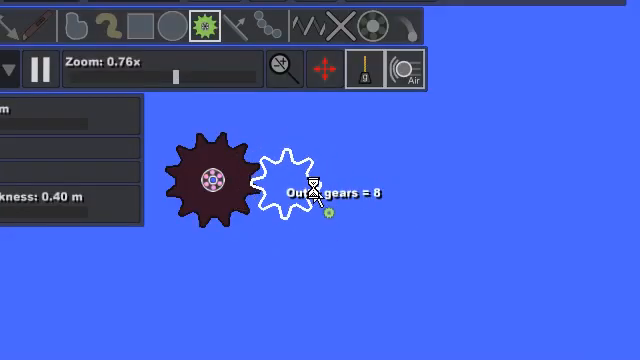
Select the dark gear to reach its object options.
{"action": "left_click", "coordinate": [292, 188]}
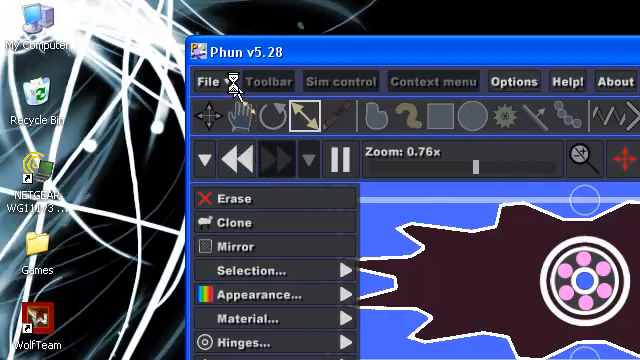
Attach a spring to the dark circle, run the simulation and zoom to fit the scene.
{"action": "left_click", "coordinate": [340, 114]}
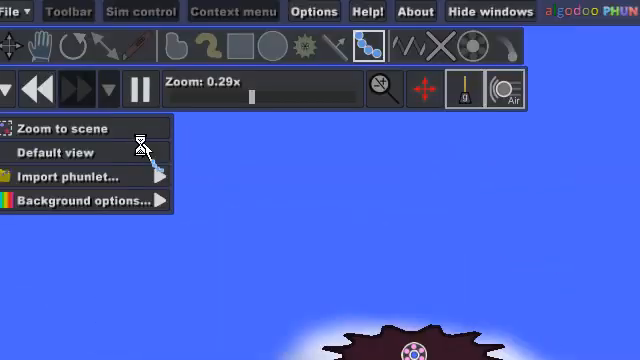
{"action": "left_click", "coordinate": [64, 128]}
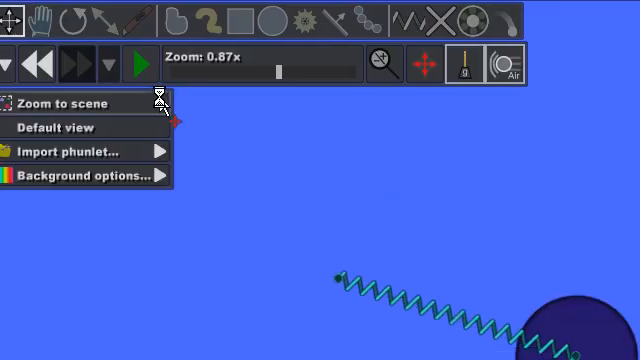
{"action": "left_click", "coordinate": [72, 104]}
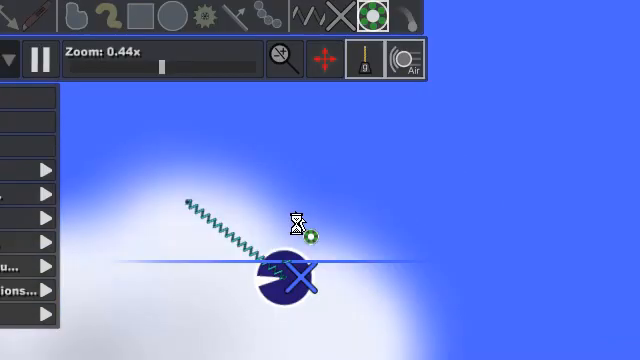
Add a tracer to the spring-hung circle and bring up its Appearance options.
{"action": "right_click", "coordinate": [290, 280]}
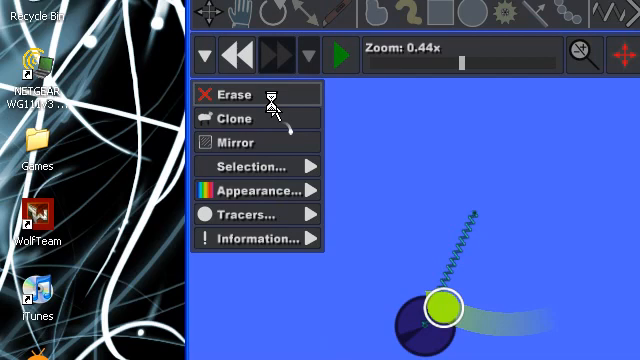
{"action": "left_click", "coordinate": [256, 212]}
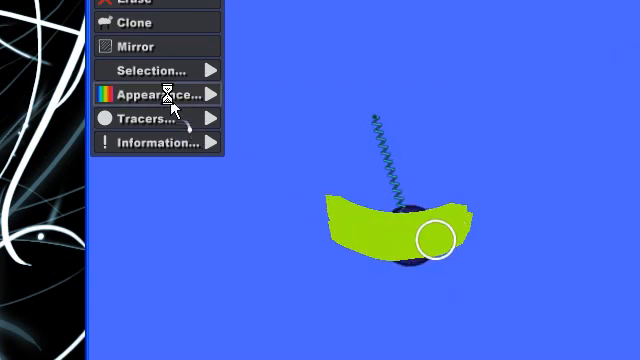
{"action": "left_click", "coordinate": [160, 94]}
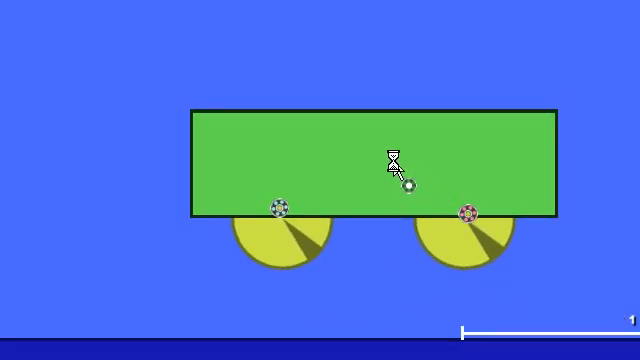
Enable Motor on the car's wheel hinges via their Hinges options.
{"action": "right_click", "coordinate": [400, 160]}
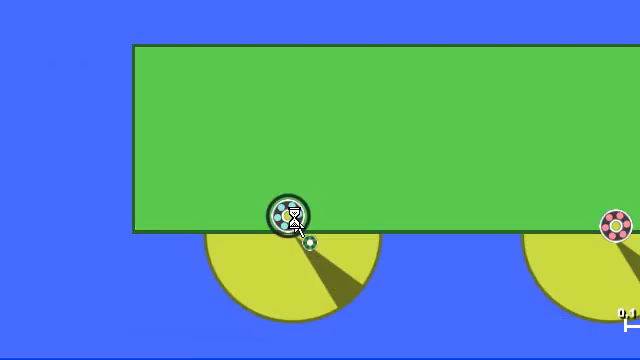
{"action": "right_click", "coordinate": [284, 216]}
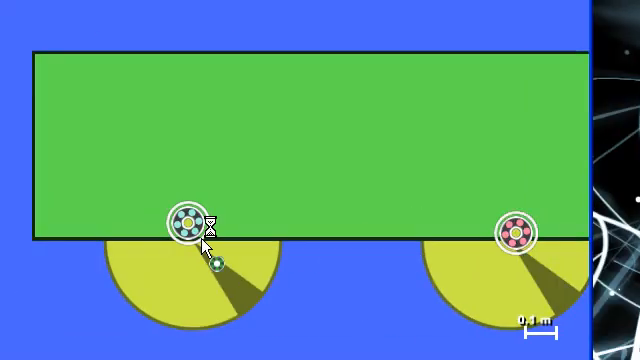
{"action": "right_click", "coordinate": [204, 230]}
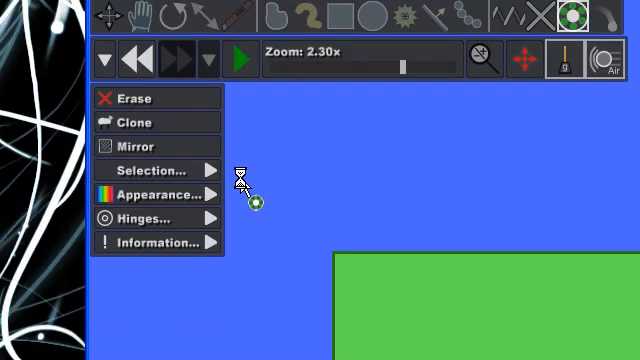
{"action": "left_click", "coordinate": [140, 216]}
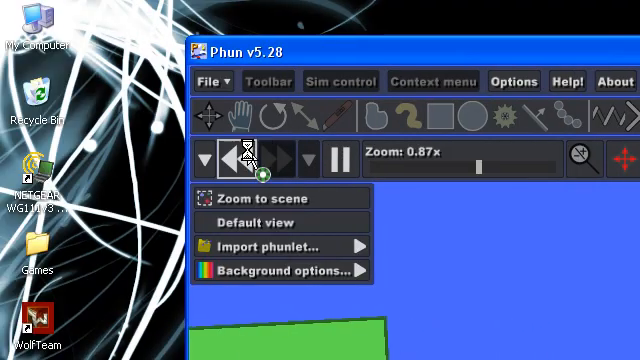
Zoom to scene from the background options so the whole scene fits the view.
{"action": "left_click", "coordinate": [340, 158]}
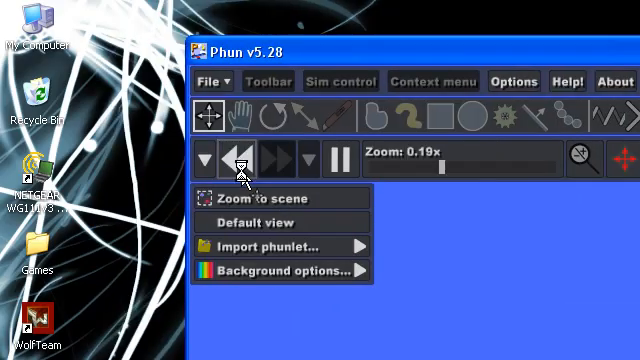
{"action": "left_click", "coordinate": [272, 198]}
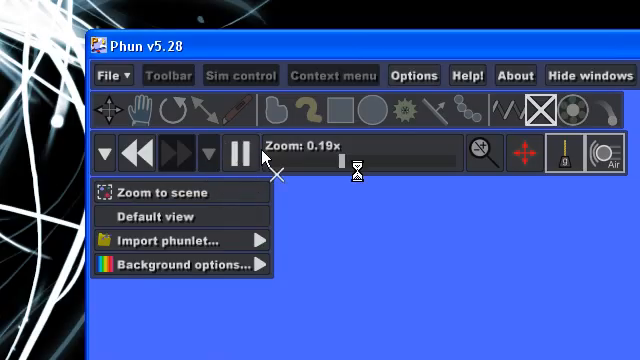
Pause the simulation before painting the wavy yellow brush stroke.
{"action": "left_click", "coordinate": [156, 192]}
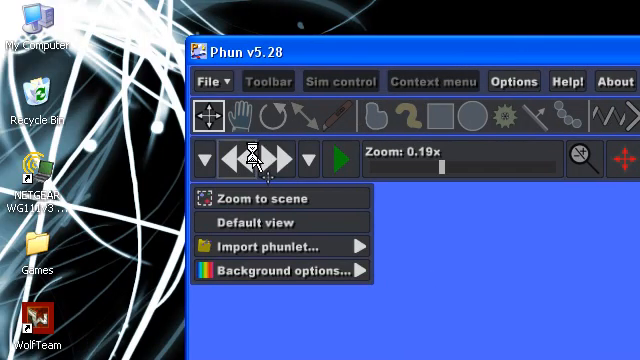
{"action": "mouse_move", "coordinate": [410, 118]}
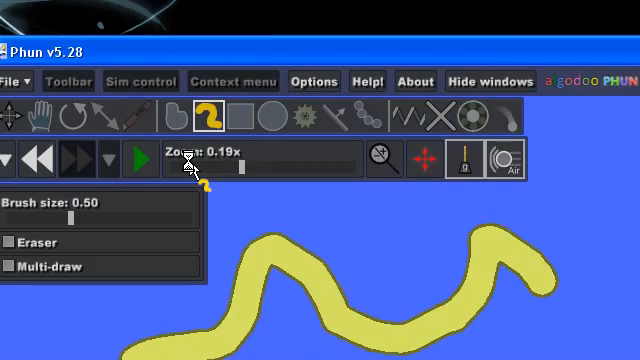
Start the simulation and load the gravity sample phunlet from the File menu.
{"action": "left_click", "coordinate": [132, 160]}
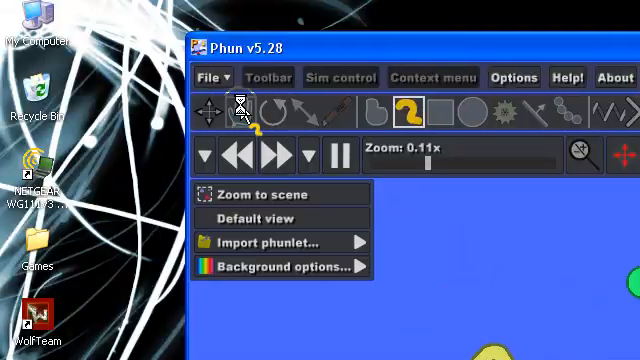
{"action": "mouse_move", "coordinate": [242, 108]}
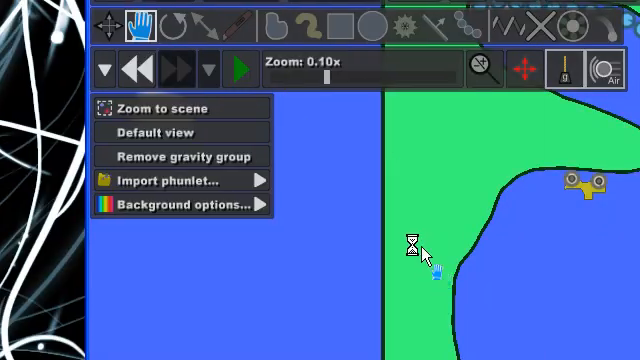
{"action": "left_click", "coordinate": [240, 64]}
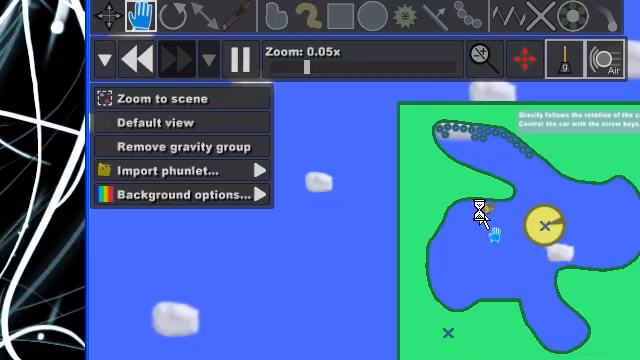